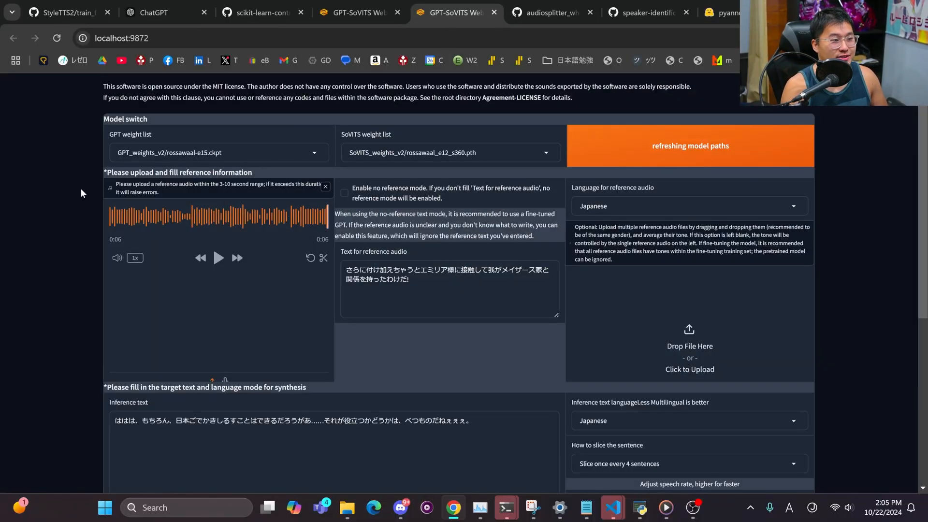
Step: Select the Japanese inference text and set its language to Japanese-English Mixed
scroll(down, 3)
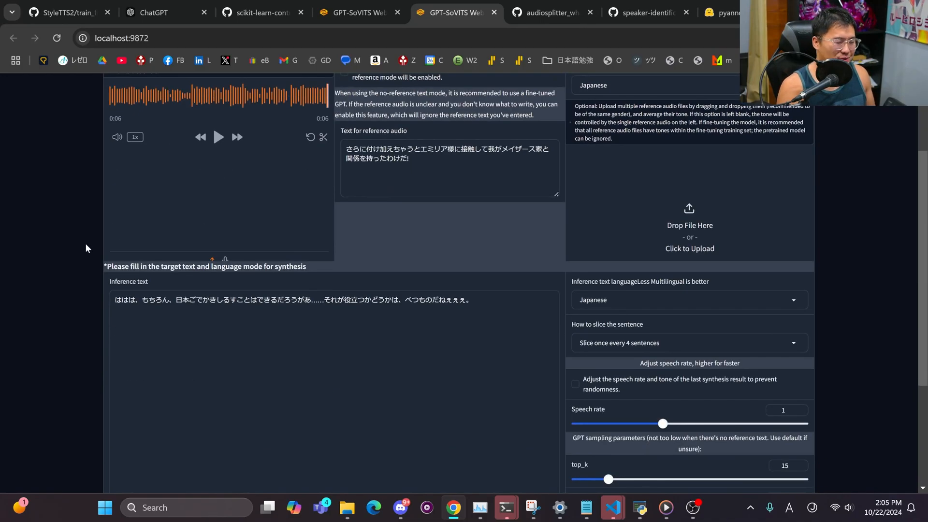
mouse_move(84, 268)
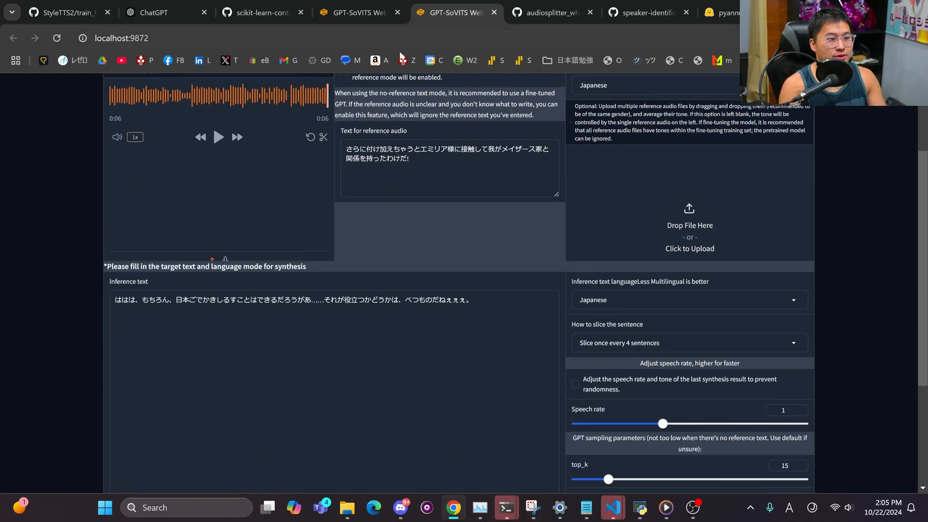
scroll(down, 3)
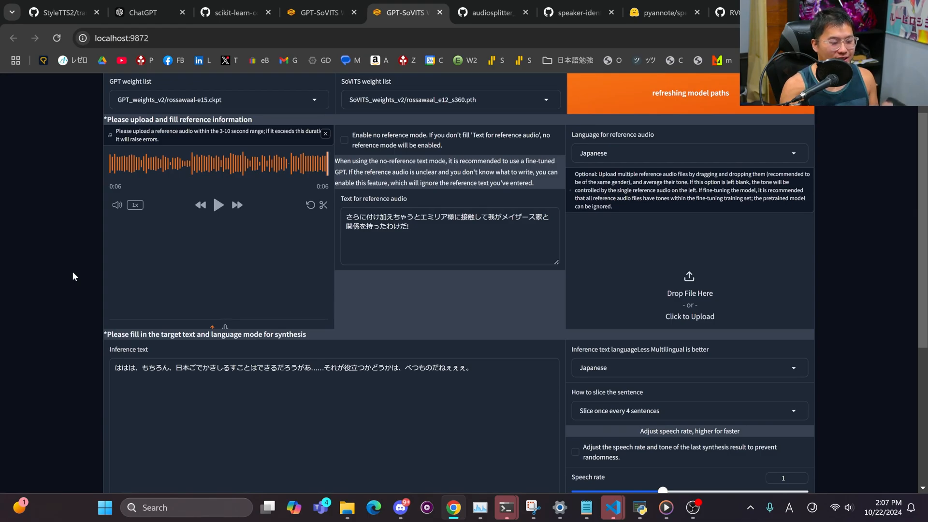
mouse_move(70, 277)
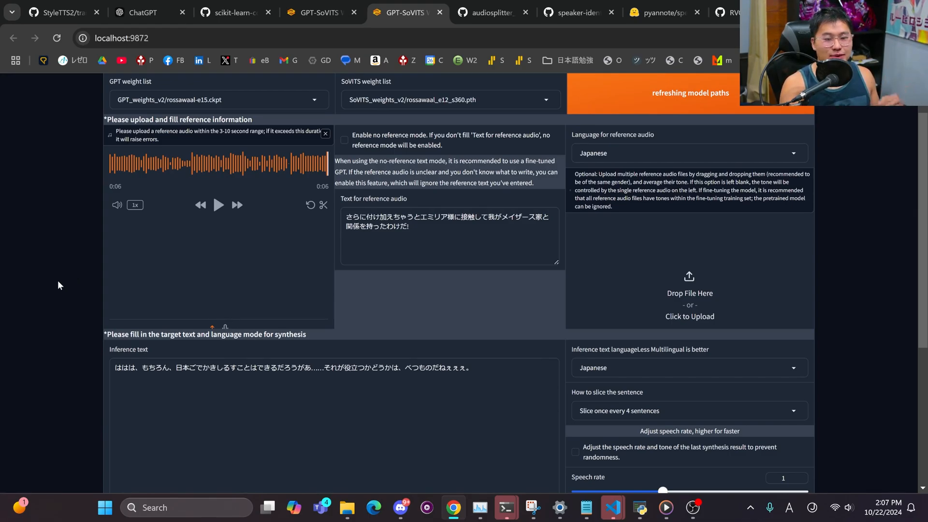
triple_click(292, 367)
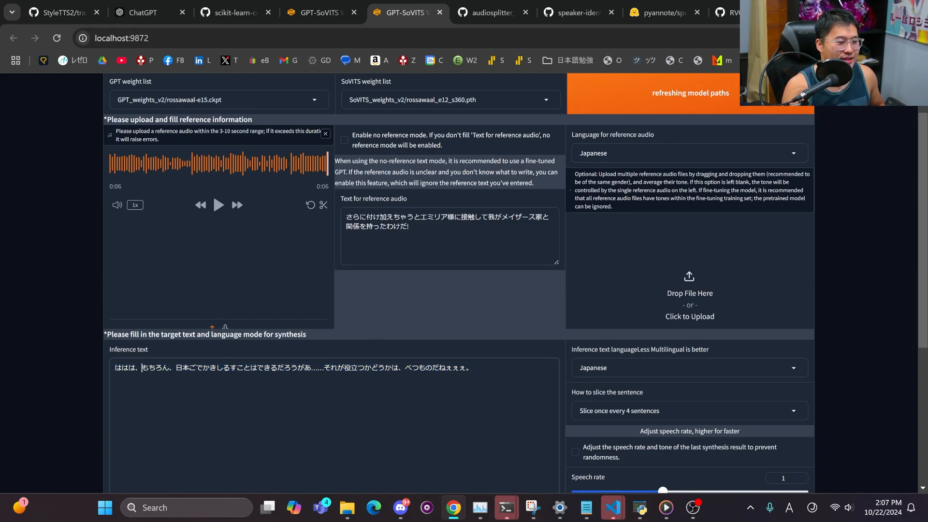
scroll(down, 3)
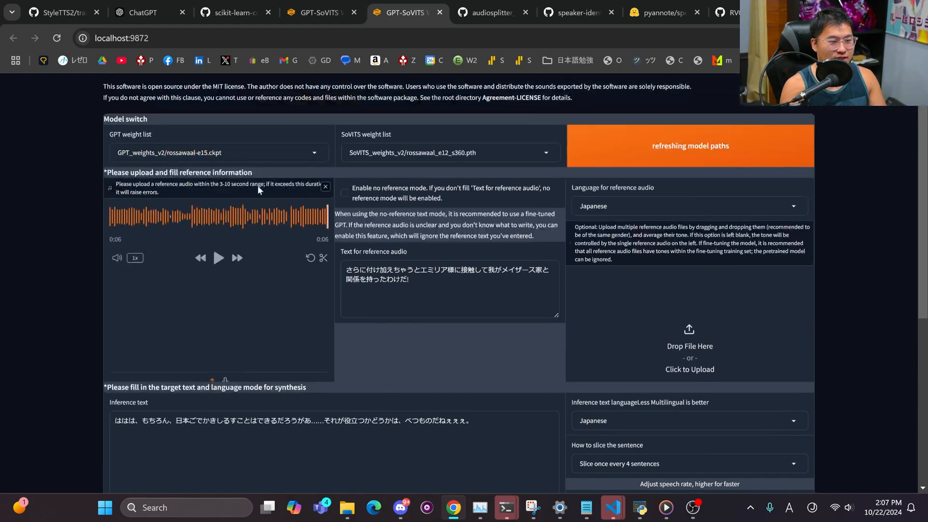
scroll(down, 3)
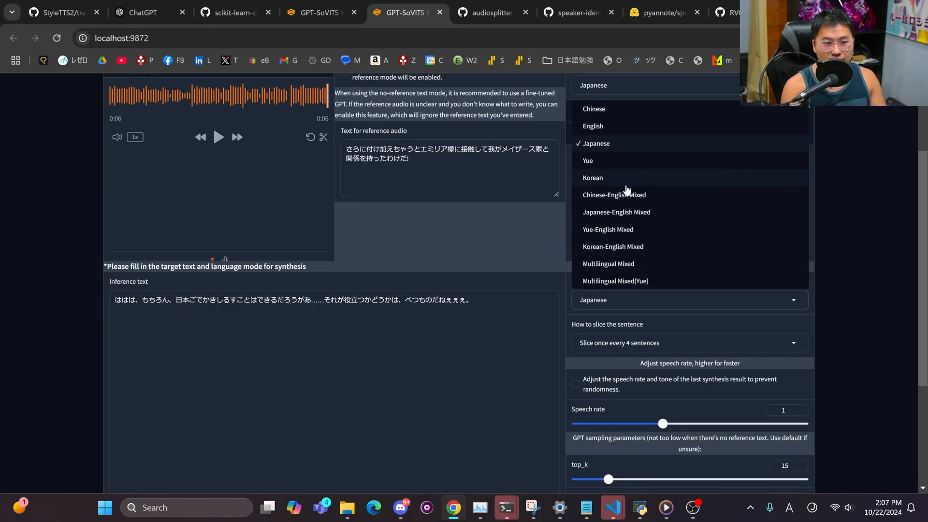
click(616, 212)
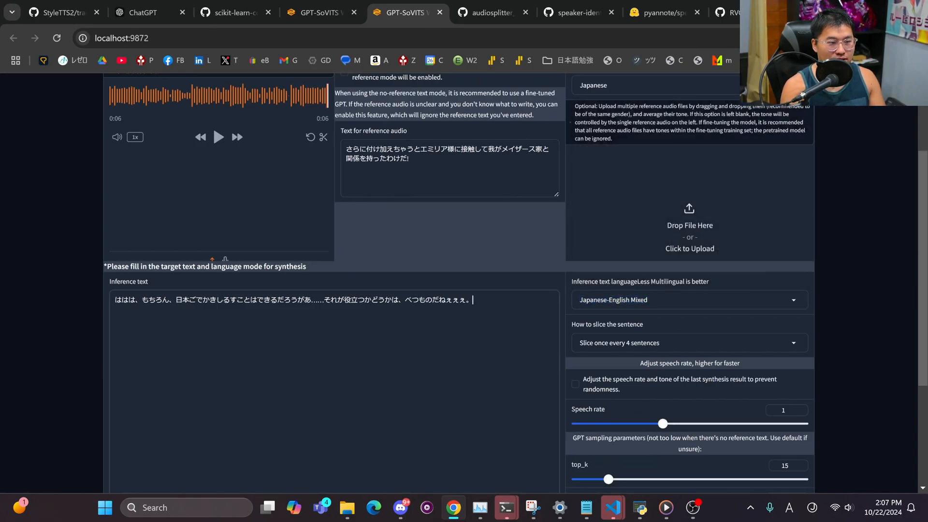
Step: Select the opening paragraph of ChatGPT's English Roswaal-style rewrite to copy it
click(143, 11)
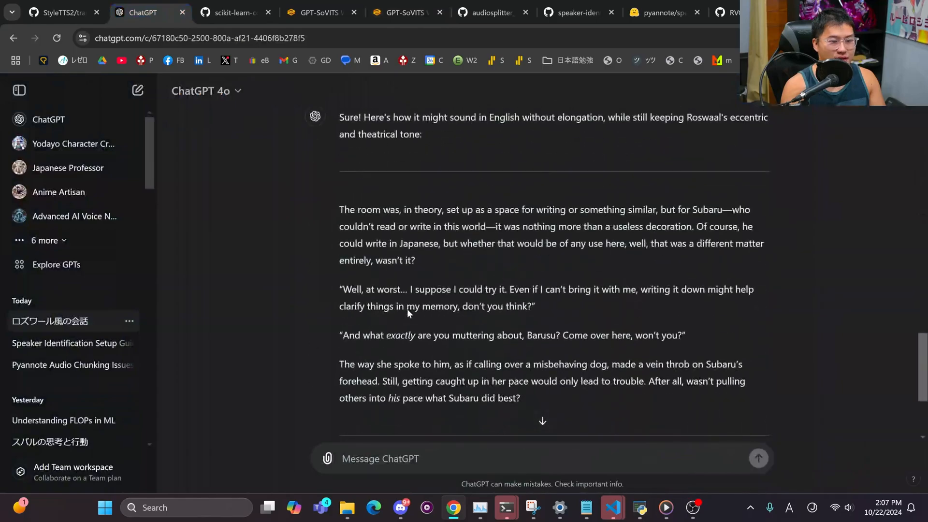
scroll(down, 3)
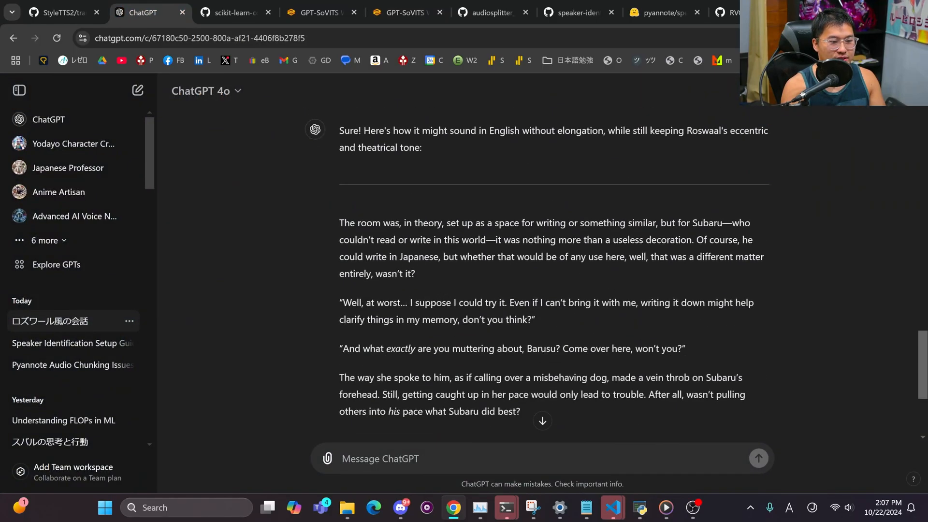
drag(339, 222, 415, 274)
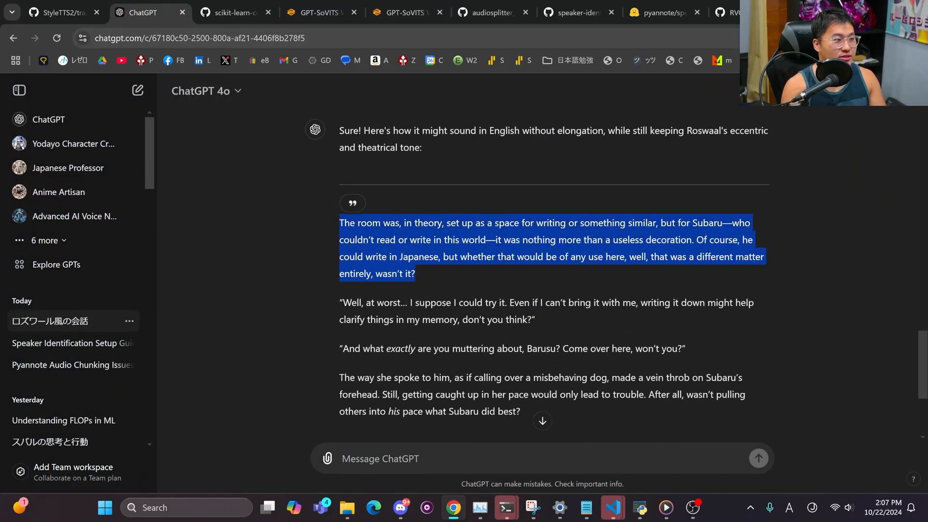
click(407, 11)
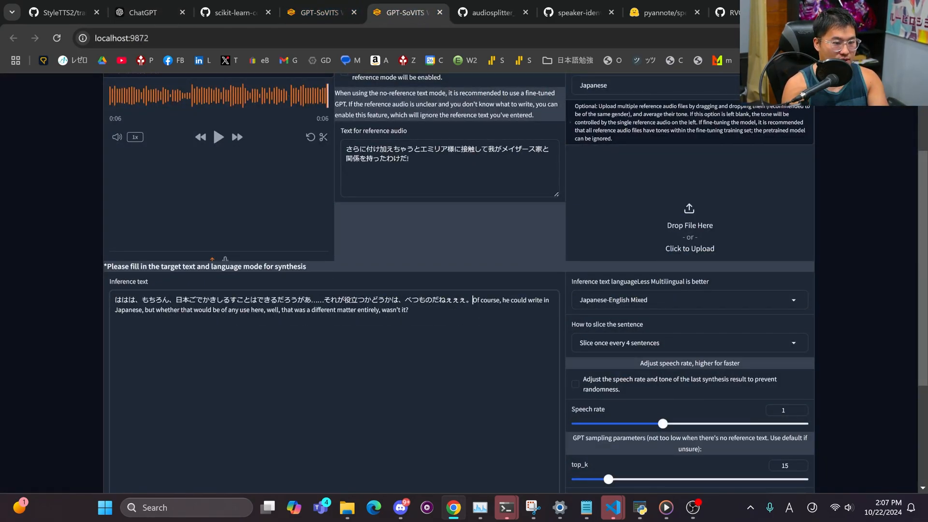
Step: Synthesize the English sentence with the Roswaal models and play the 16-second result
scroll(down, 3)
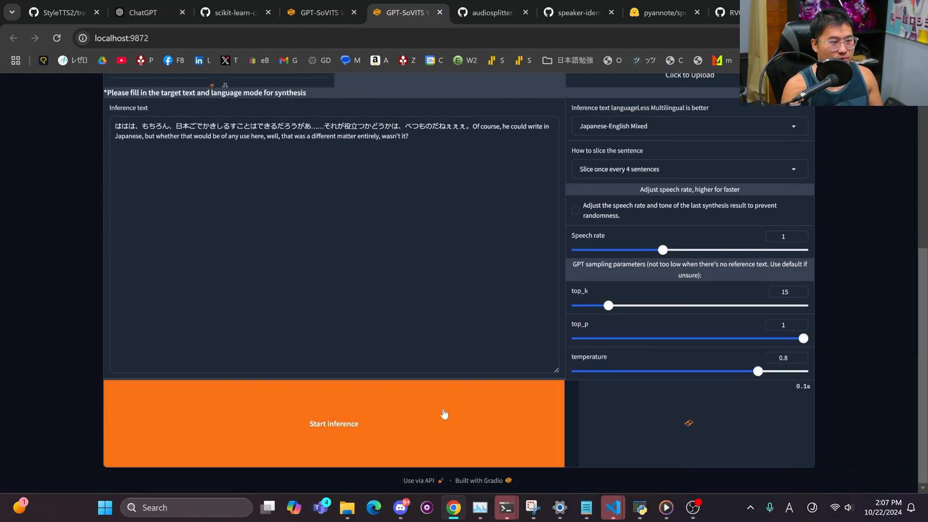
click(333, 423)
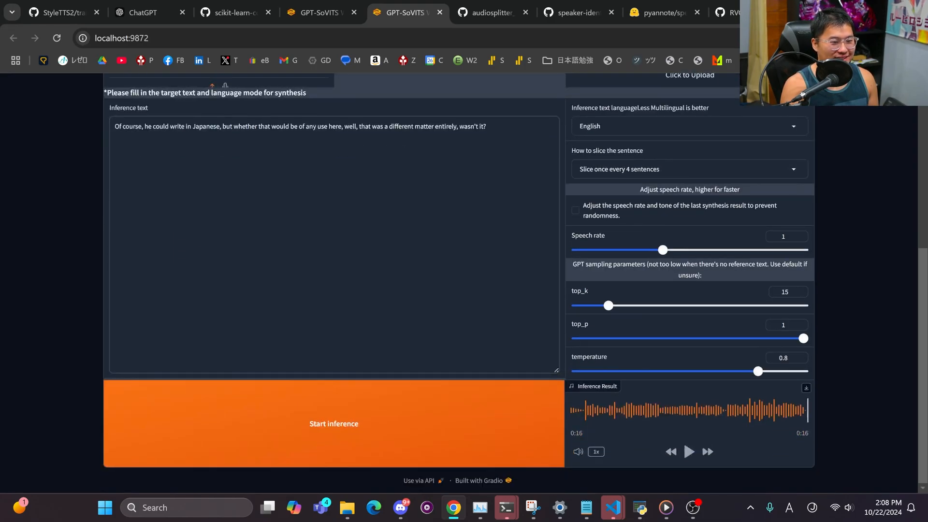
click(333, 423)
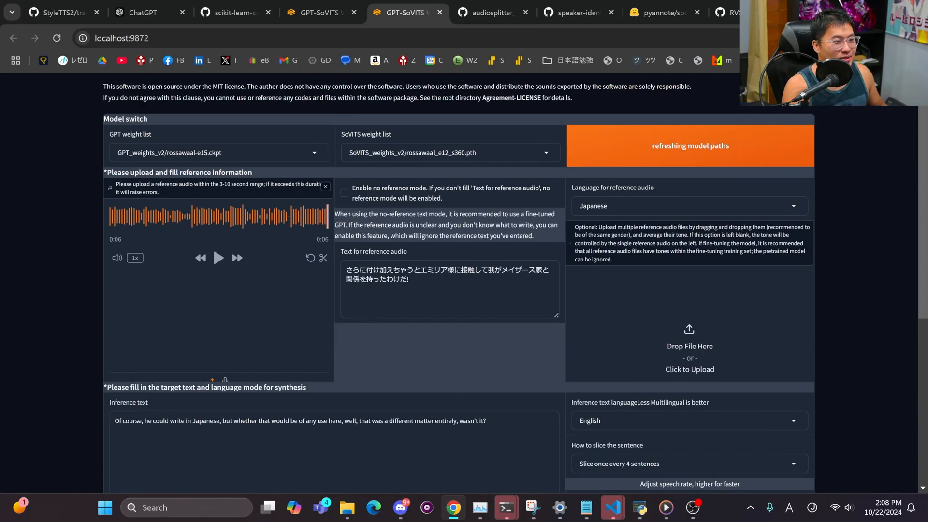
Step: Choose a different GPT voice model and remove the current reference audio clip
click(219, 152)
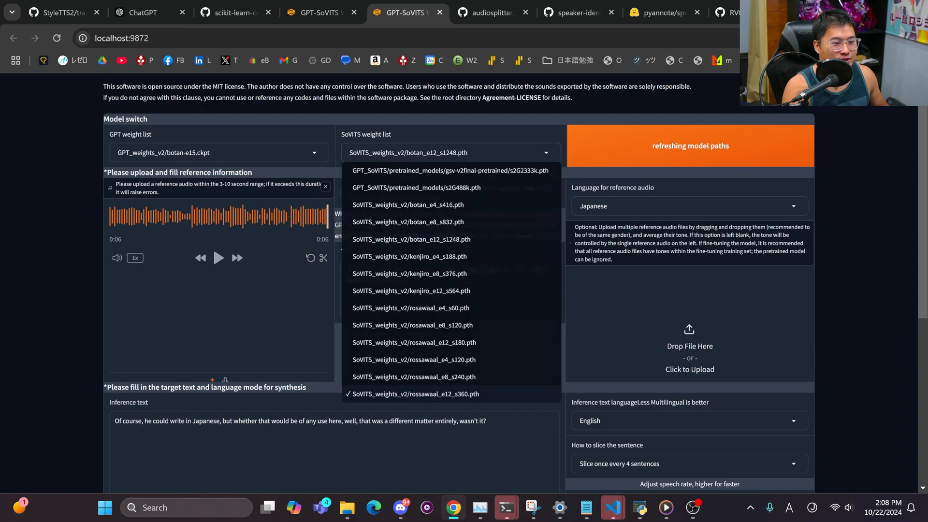
click(411, 239)
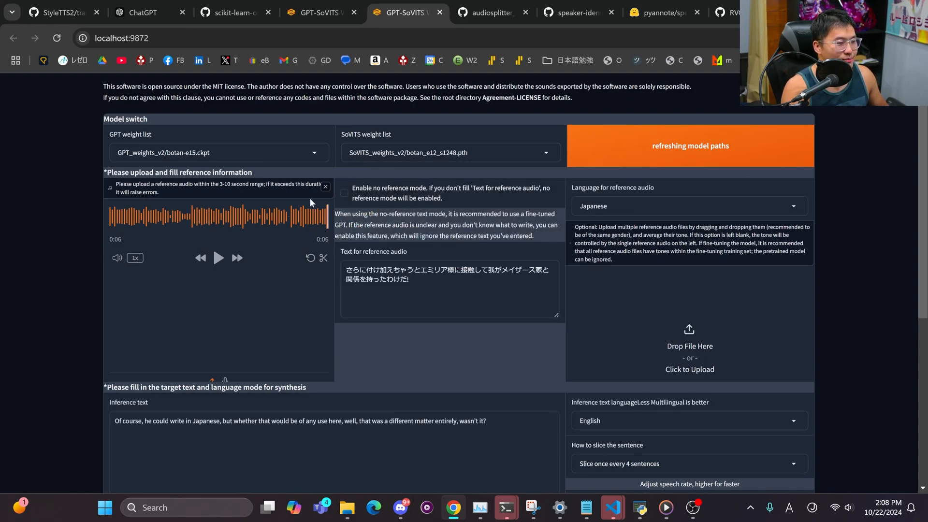
click(325, 187)
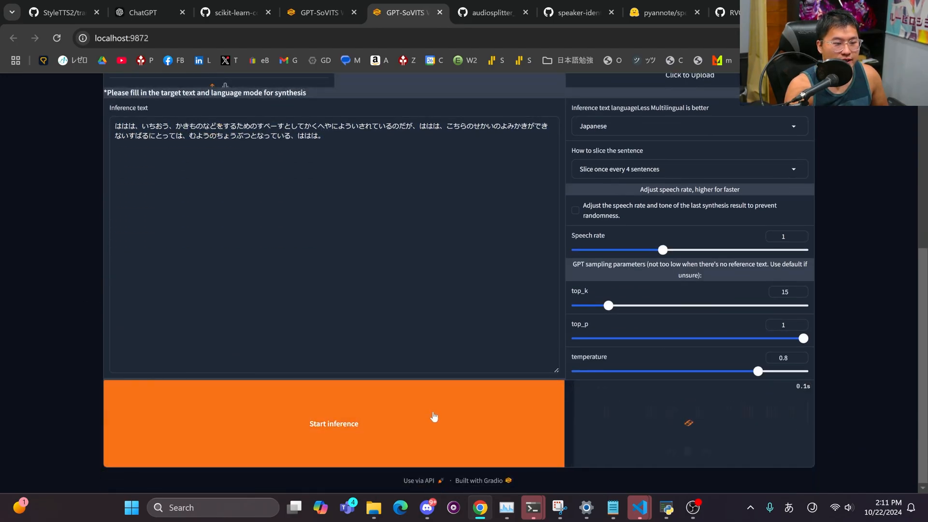
Step: Synthesize the hiragana Japanese inference line with the Botan models
click(333, 423)
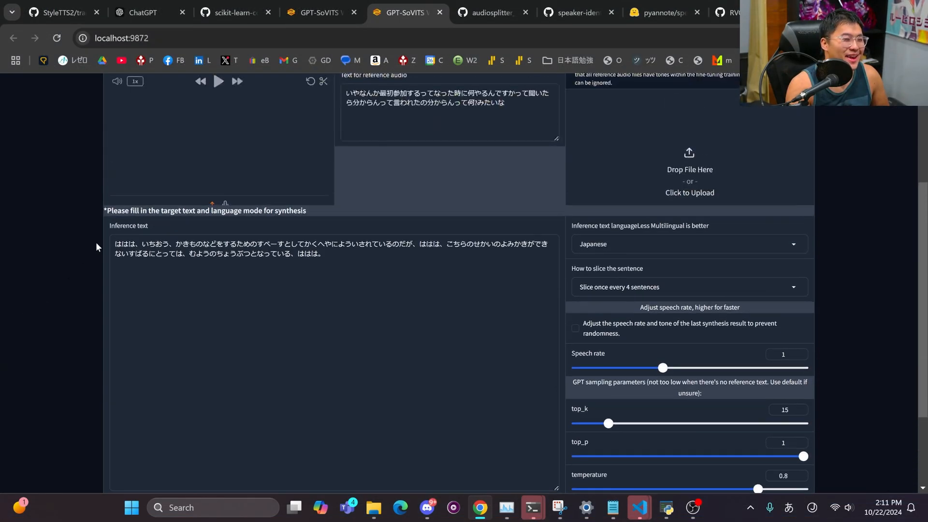
scroll(down, 3)
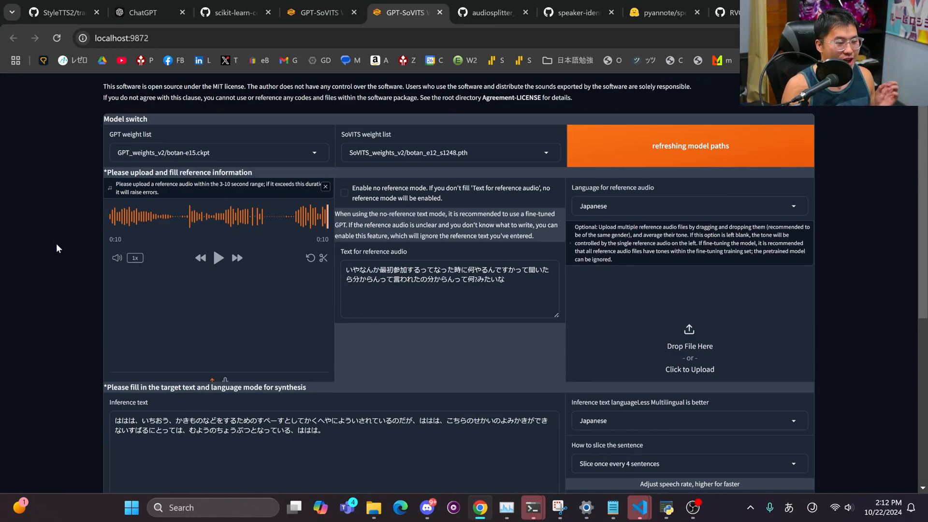
scroll(down, 3)
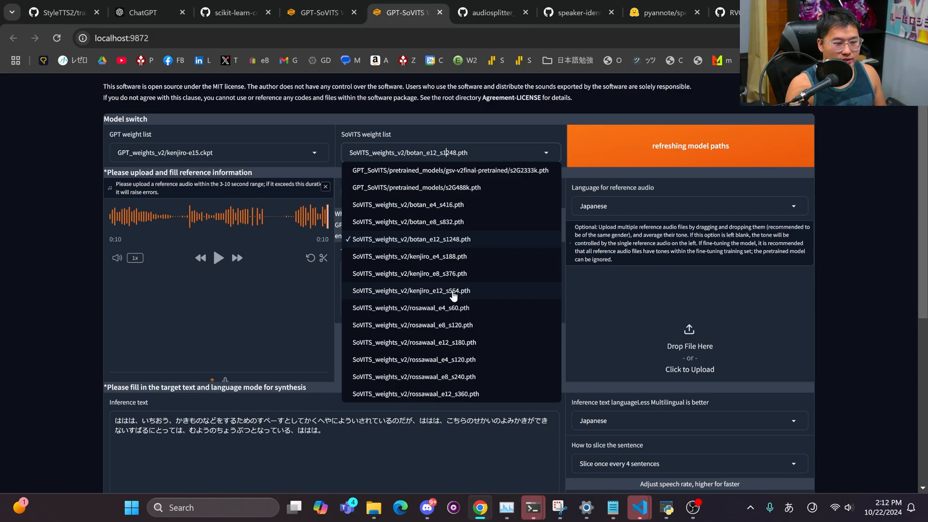
Step: Play the 11-second English Subaru-room line synthesized with the Botan models
click(410, 291)
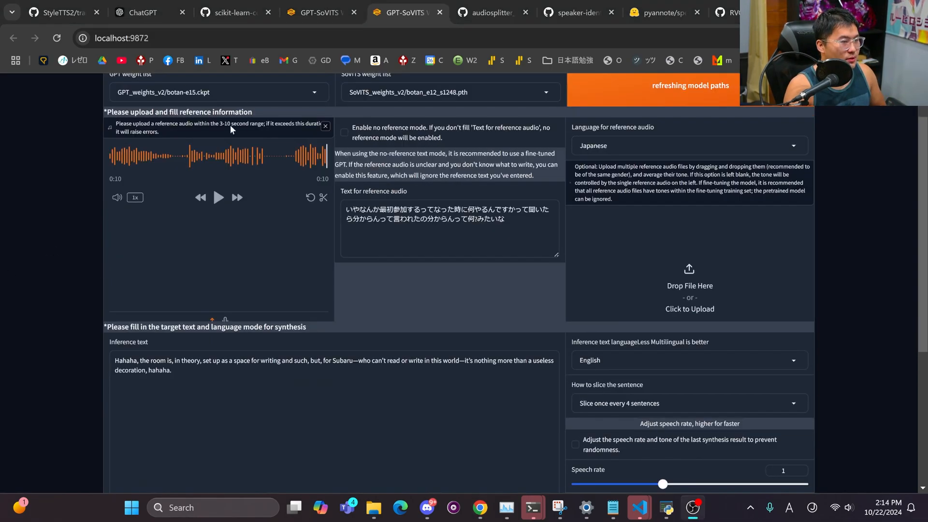
scroll(down, 3)
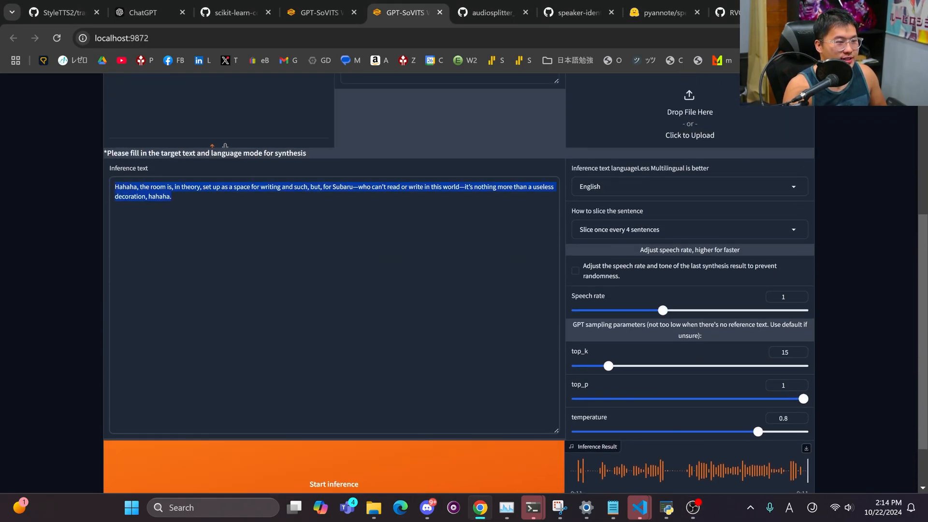
scroll(down, 3)
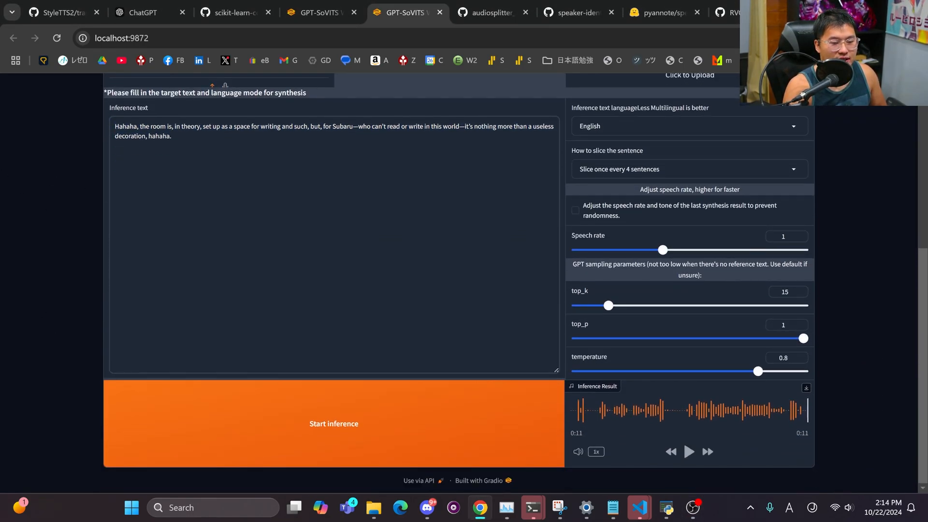
click(333, 424)
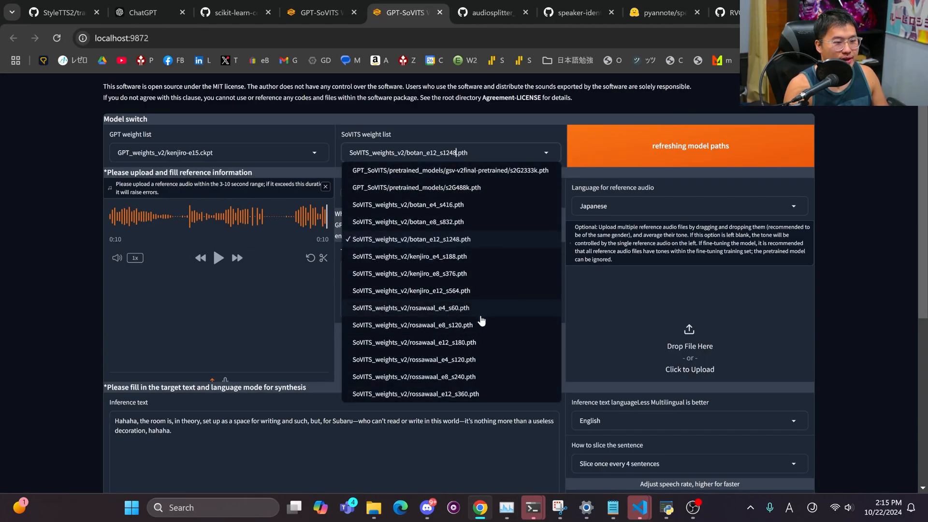
Step: Load kenjiro_e12_s564 SoVITS weights, replace the reference clip, and play the 13-second English result
click(408, 290)
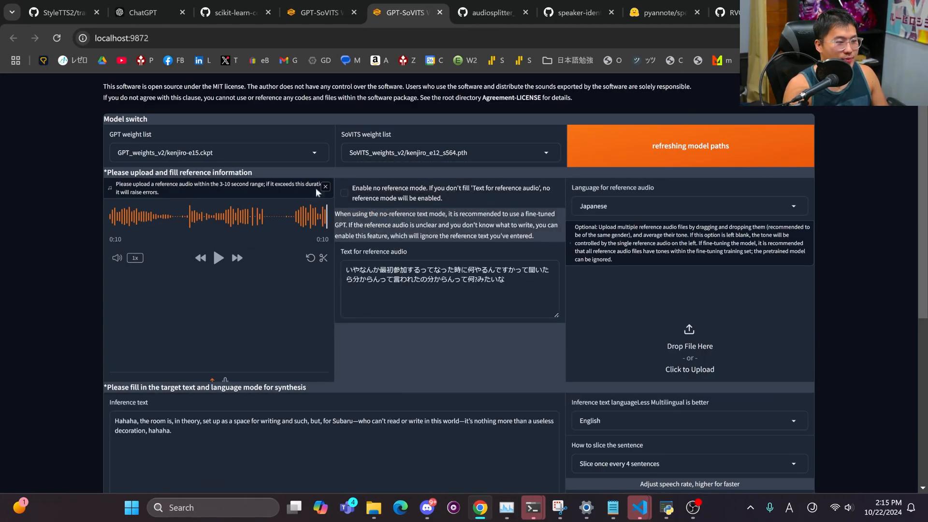
click(325, 187)
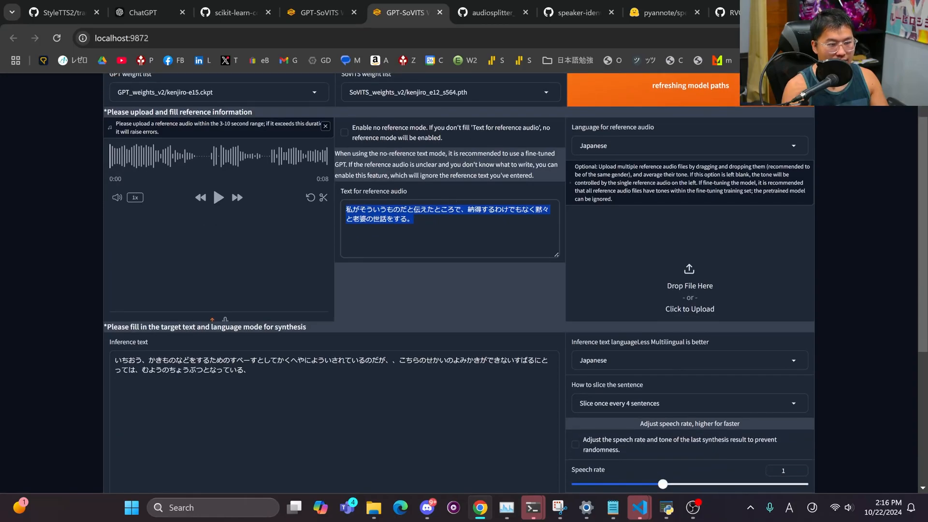
scroll(down, 3)
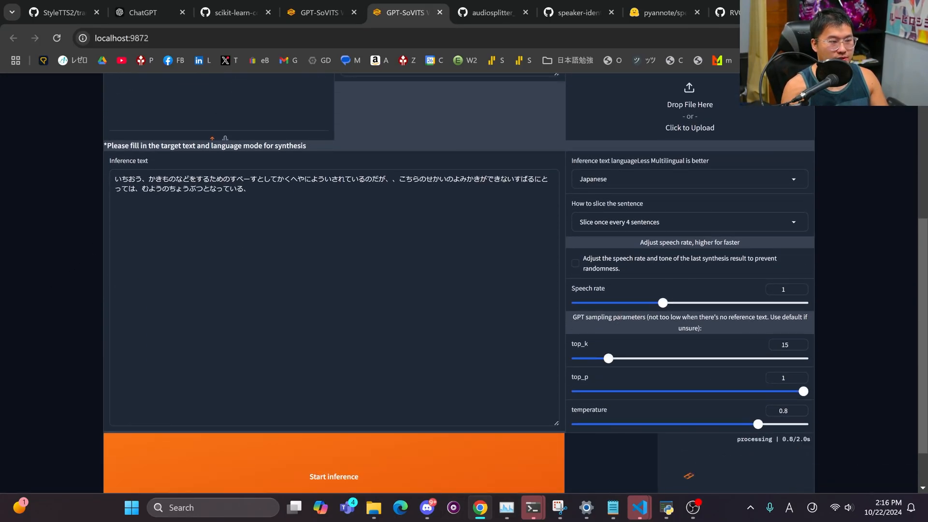
scroll(down, 3)
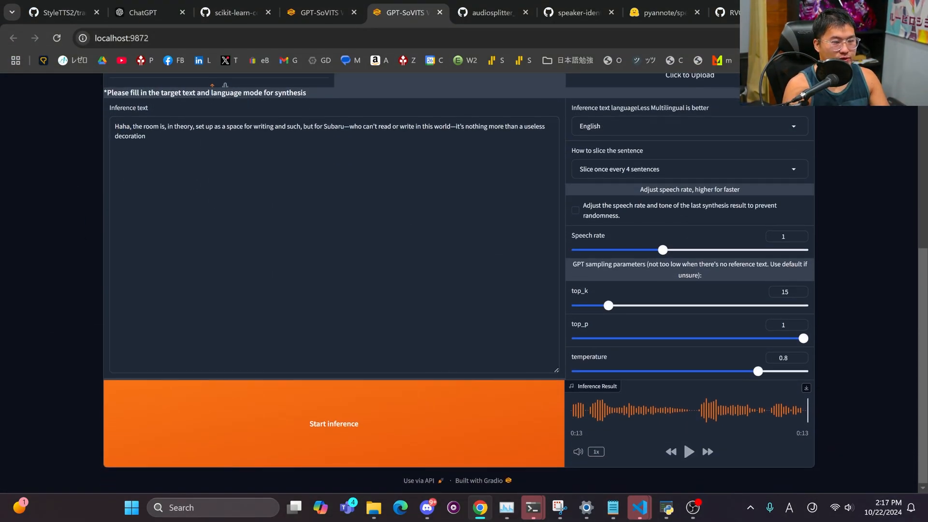
click(333, 424)
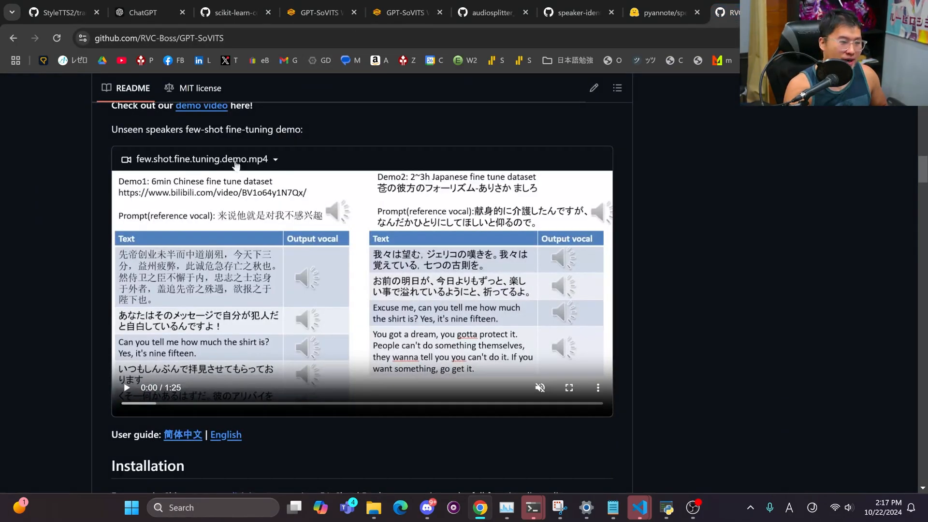
scroll(down, 3)
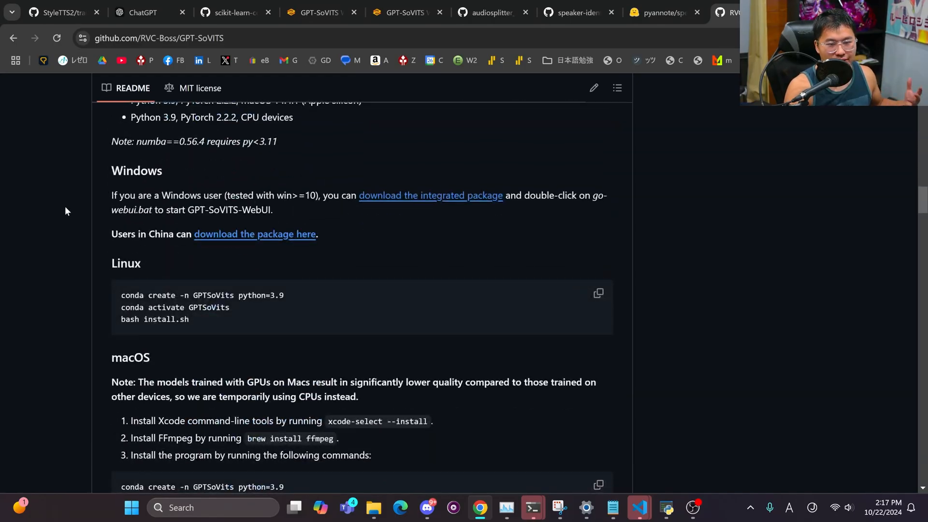
scroll(down, 3)
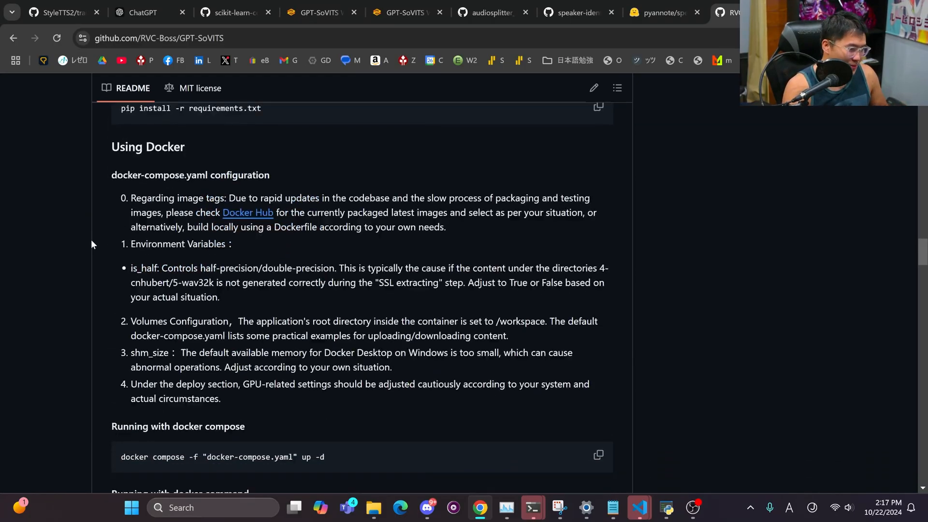